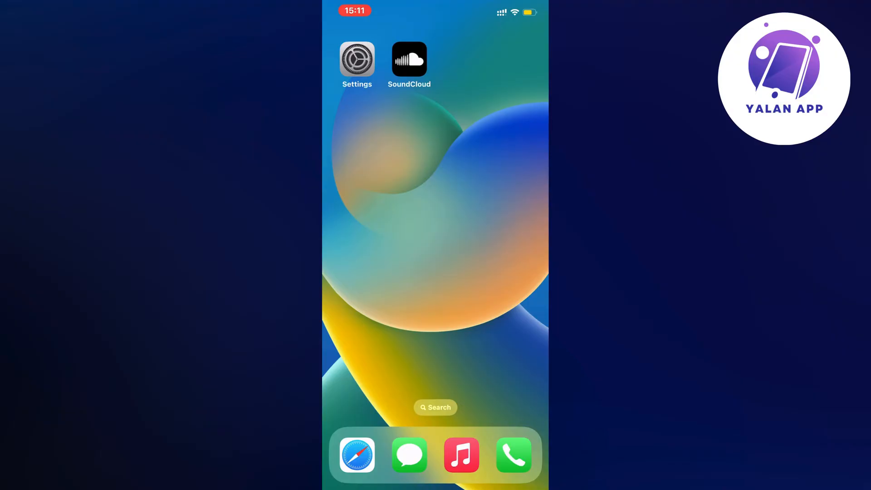
- Launch the Settings app from the home screen and go to General
{"action": "left_click", "coordinate": [356, 59]}
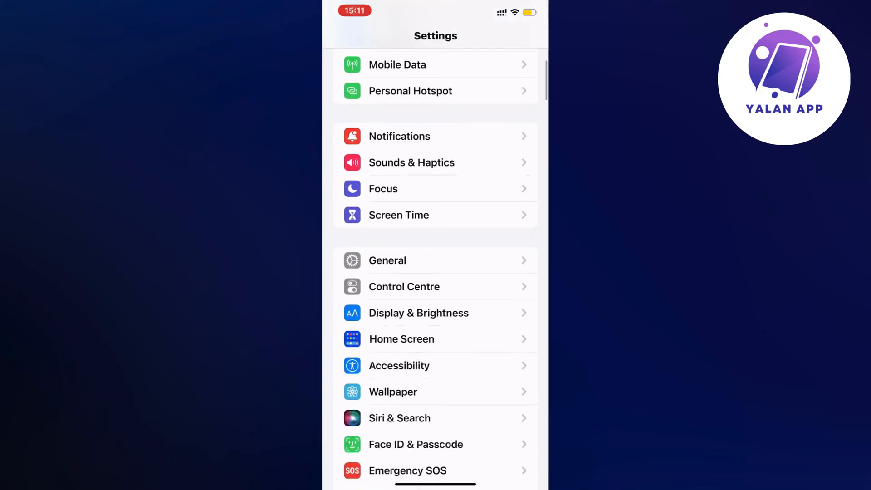
{"action": "scroll", "scroll_direction": "up", "scroll_amount": 3}
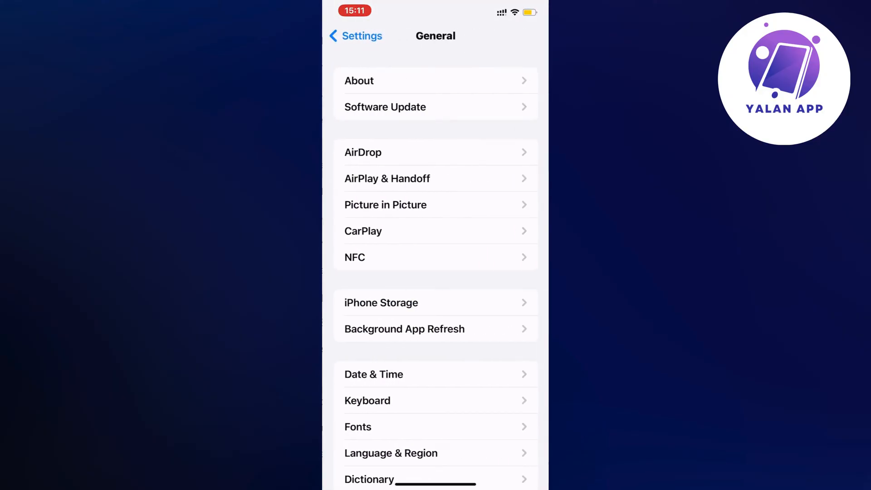
- Open SoundCloud's page in iPhone Storage, showing version 7.58.0 and 184,1 MB app size
{"action": "scroll", "scroll_direction": "down", "scroll_amount": 3}
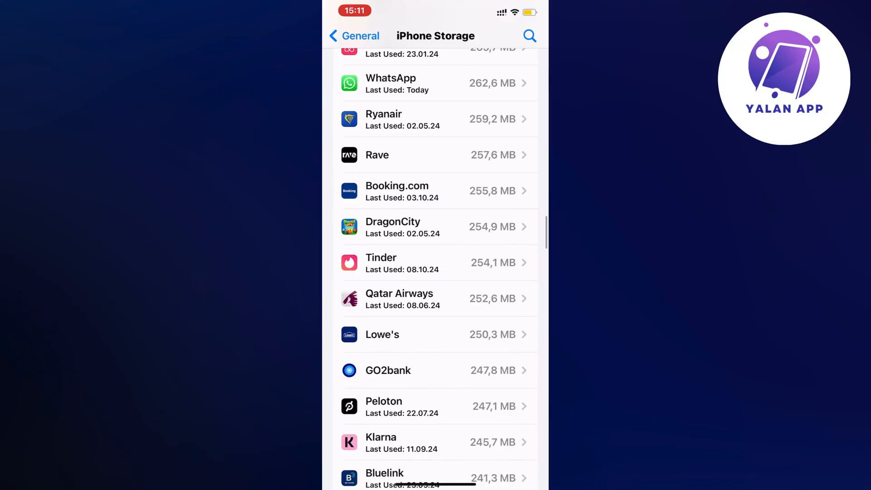
{"action": "scroll", "scroll_direction": "down", "scroll_amount": 3}
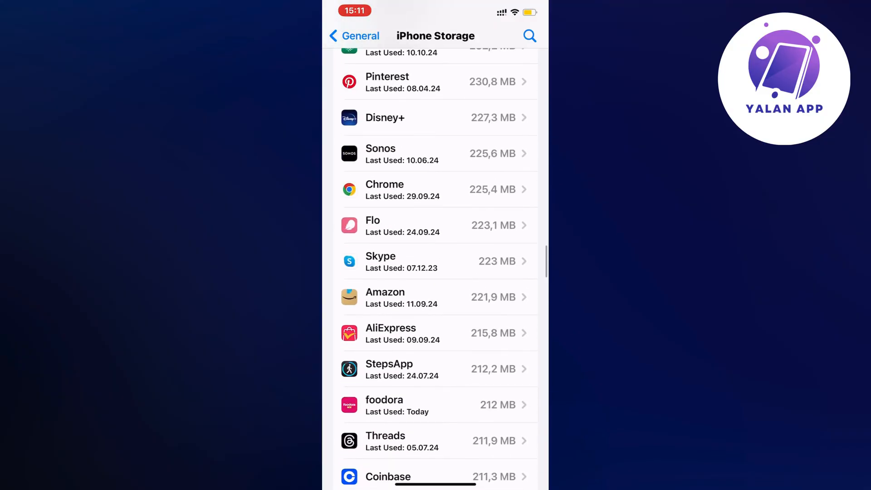
{"action": "scroll", "scroll_direction": "down", "scroll_amount": 3}
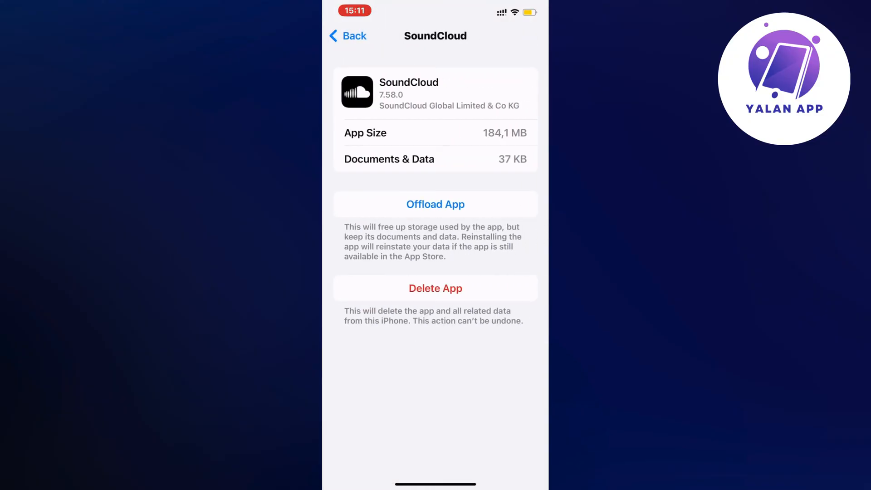
- Offload SoundCloud while keeping its data, then reinstall the app
{"action": "left_click", "coordinate": [434, 203]}
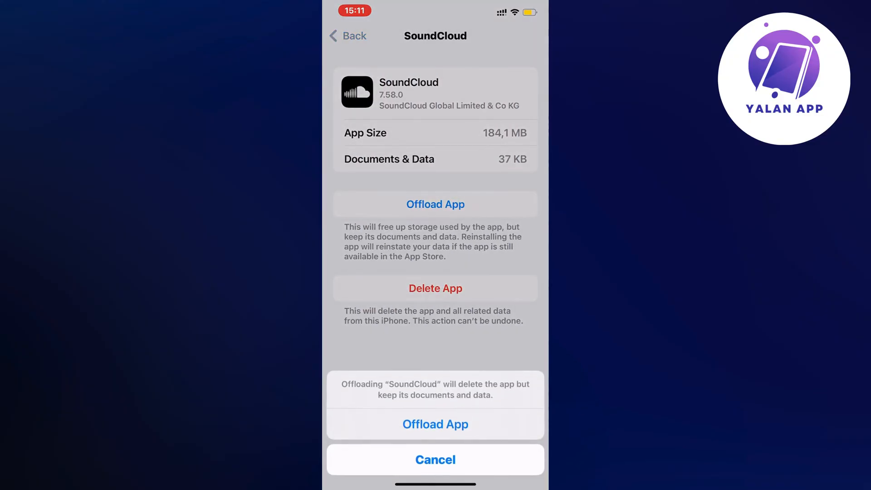
{"action": "left_click", "coordinate": [435, 423]}
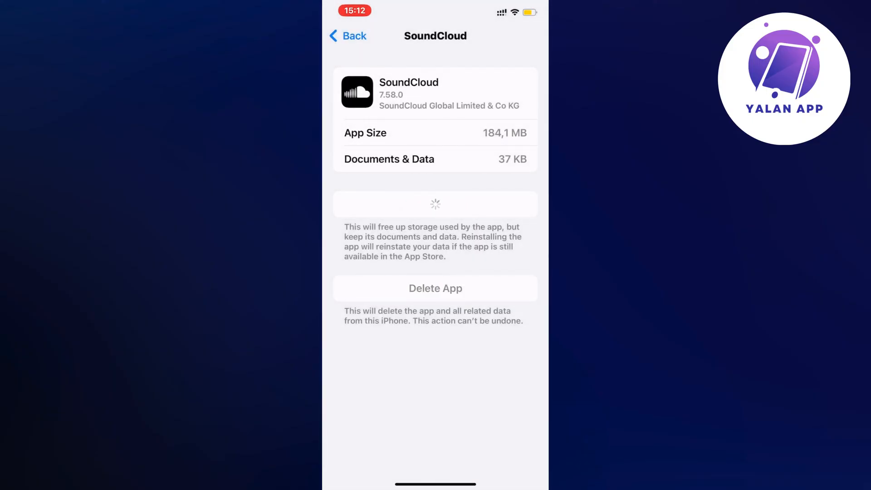
{"action": "left_click", "coordinate": [435, 204]}
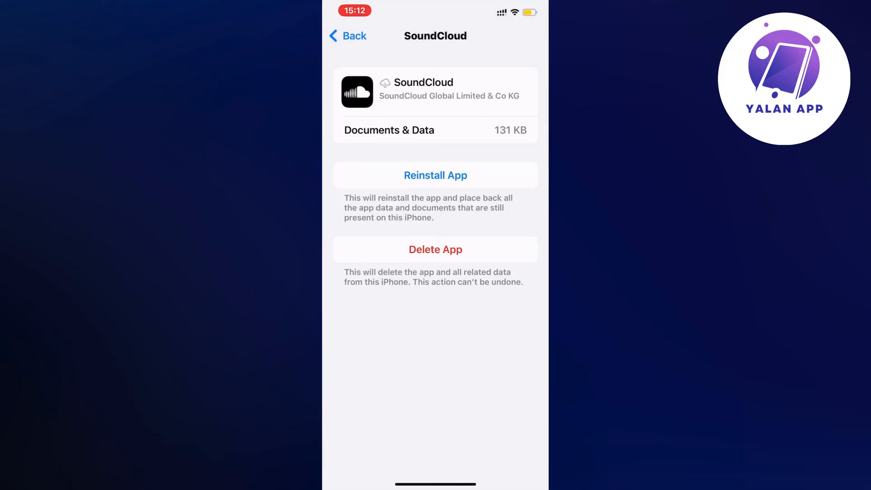
{"action": "left_click", "coordinate": [436, 175]}
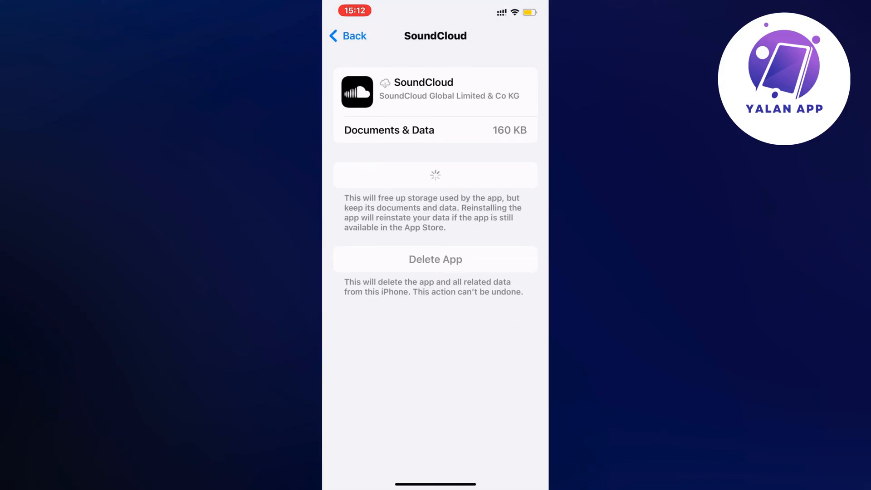